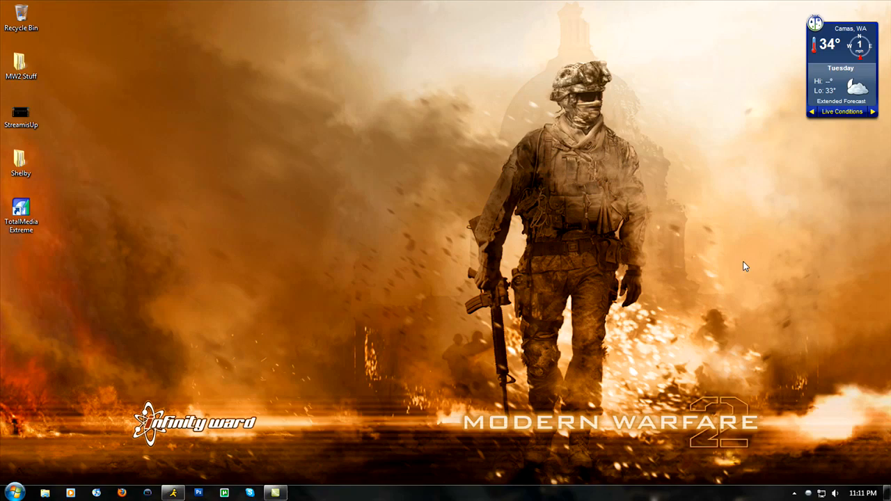
mouse_move(334, 379)
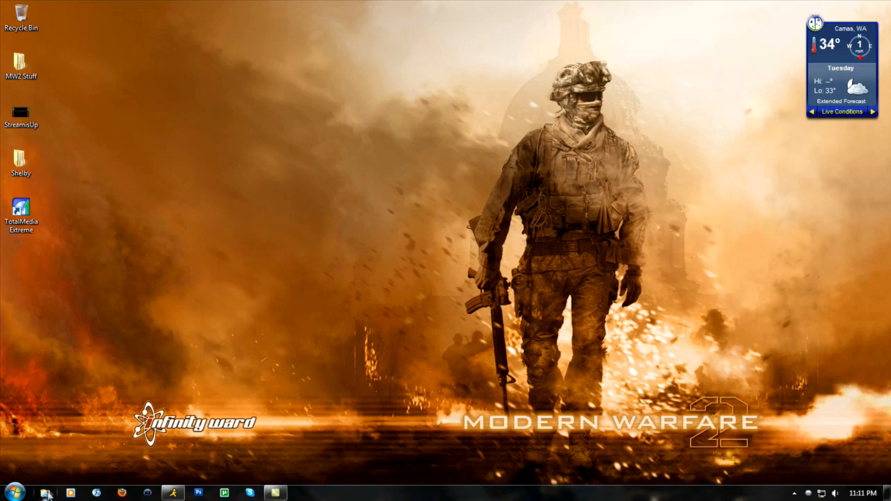
Step: Browse into the Recorded TV folder of the Videos library
left_click(45, 493)
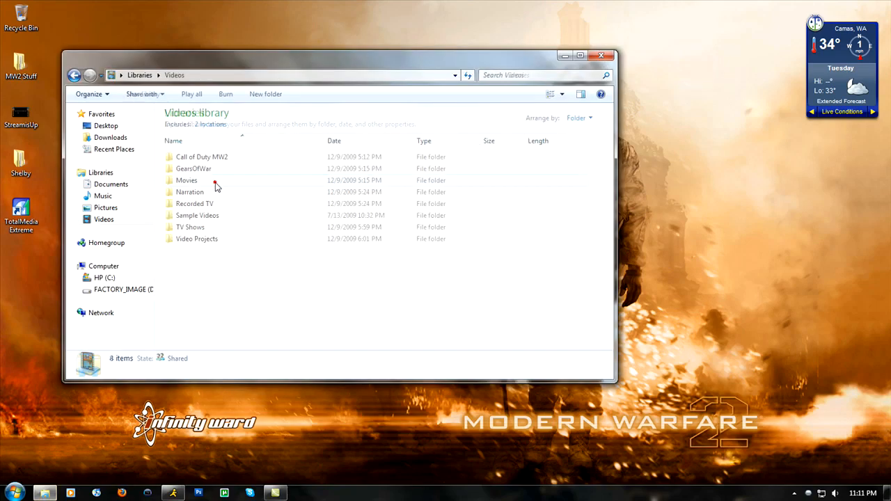
double_click(194, 203)
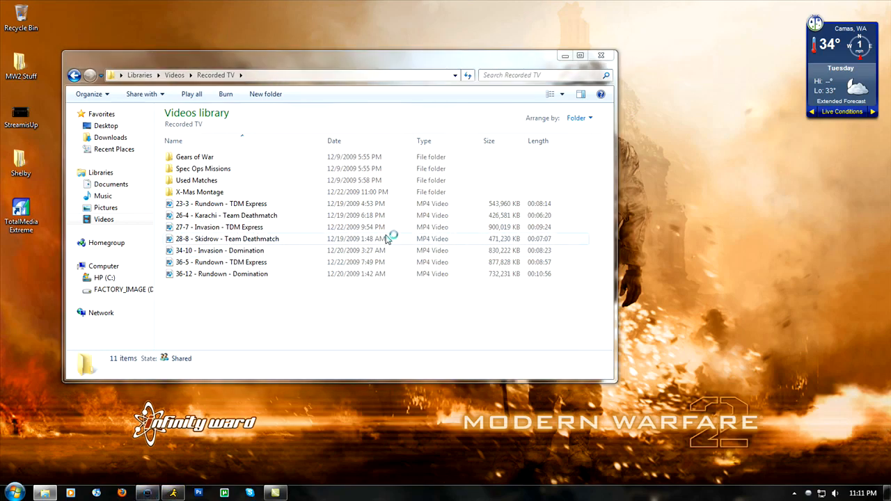
mouse_move(387, 239)
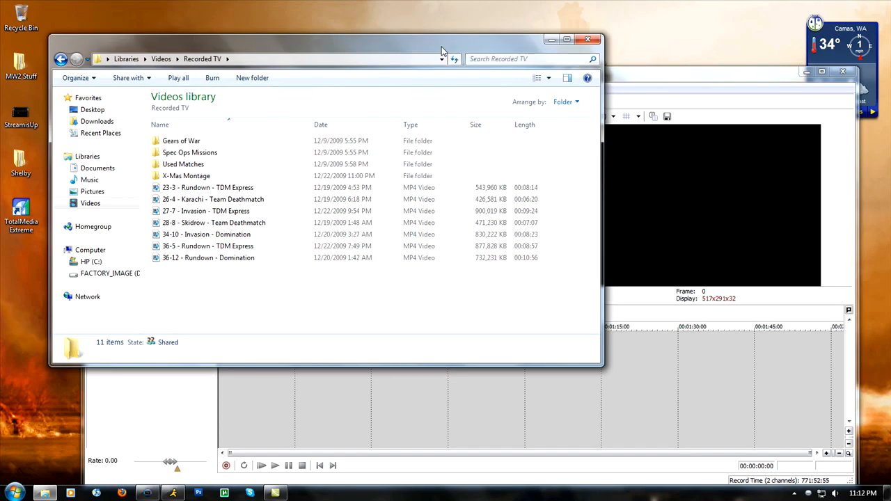
mouse_move(674, 79)
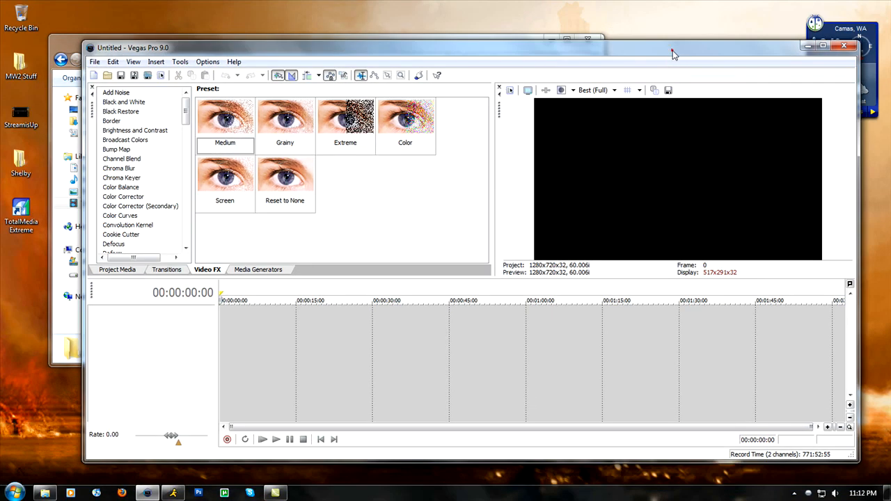
mouse_move(67, 44)
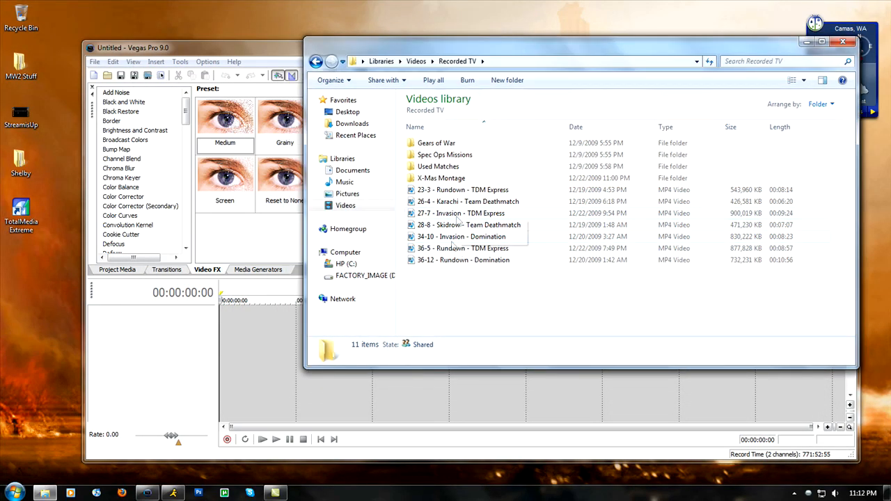
Step: Drag the 37-3 - Terminal - Domination clip from Used Matches onto the timeline
double_click(437, 166)
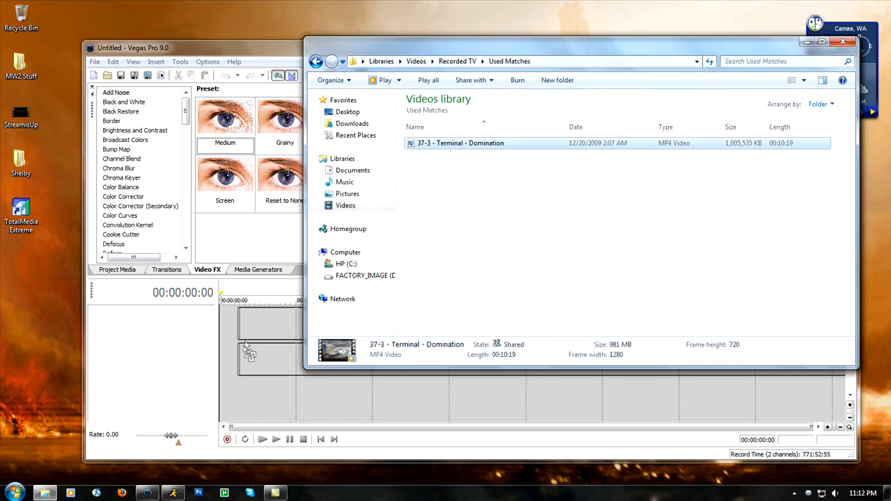
left_click_drag(460, 142, 262, 323)
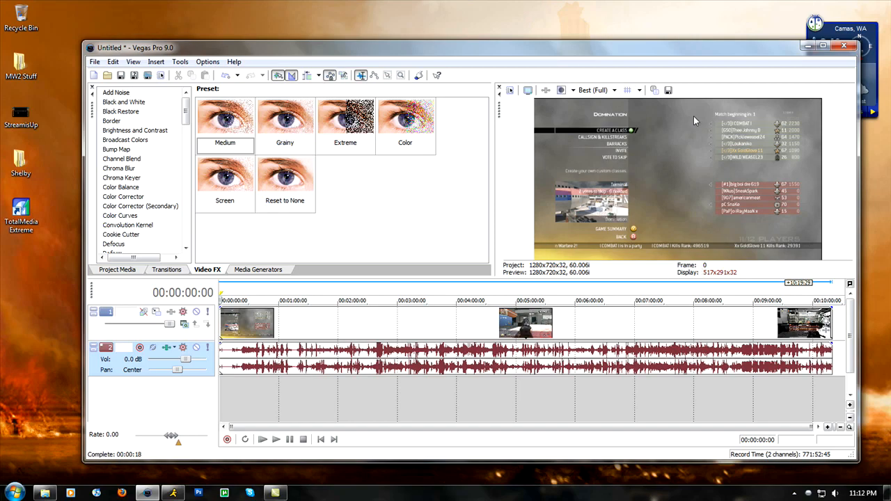
mouse_move(777, 220)
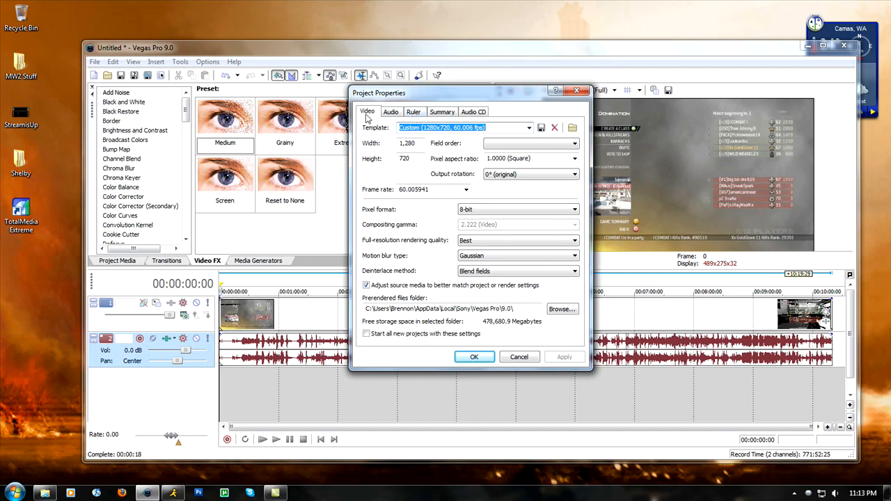
mouse_move(502, 86)
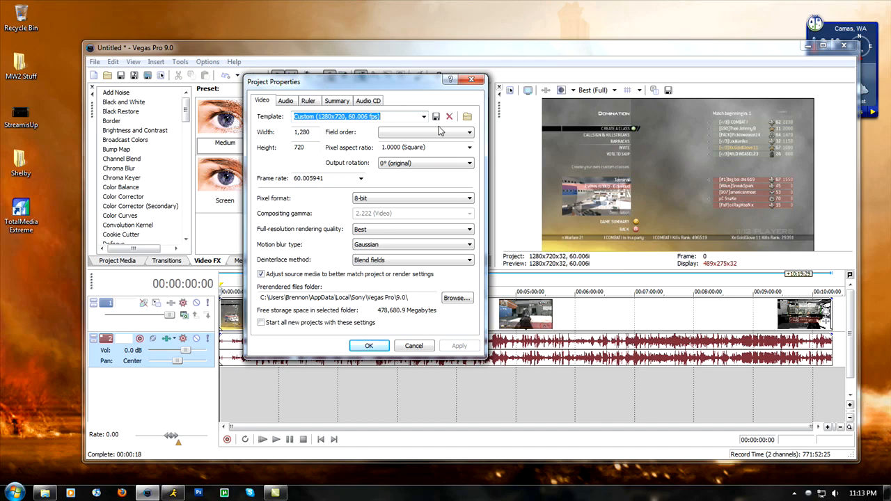
mouse_move(468, 117)
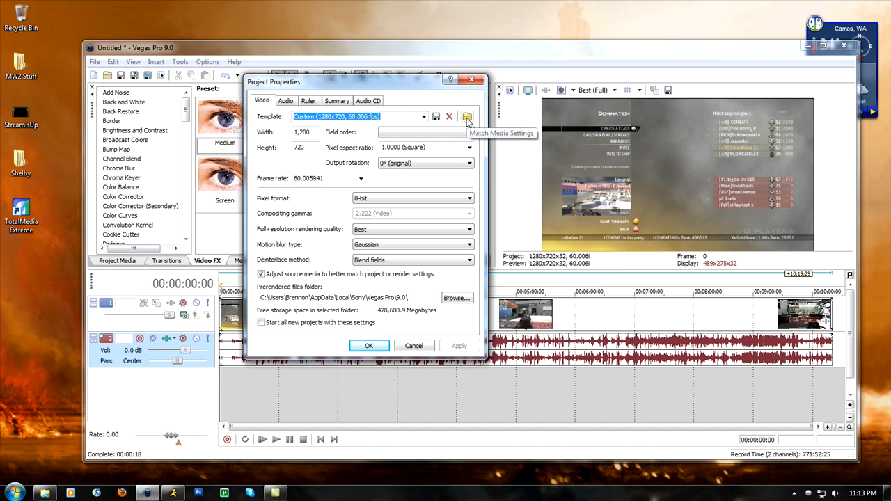
Step: Match project properties to the Terminal - Domination clip, 1280x720 at 60.006 fps, and confirm
left_click(468, 117)
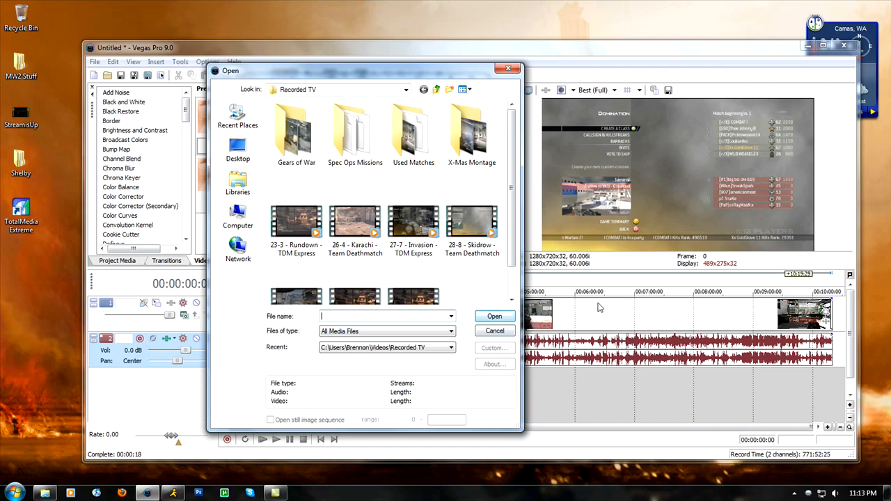
mouse_move(413, 132)
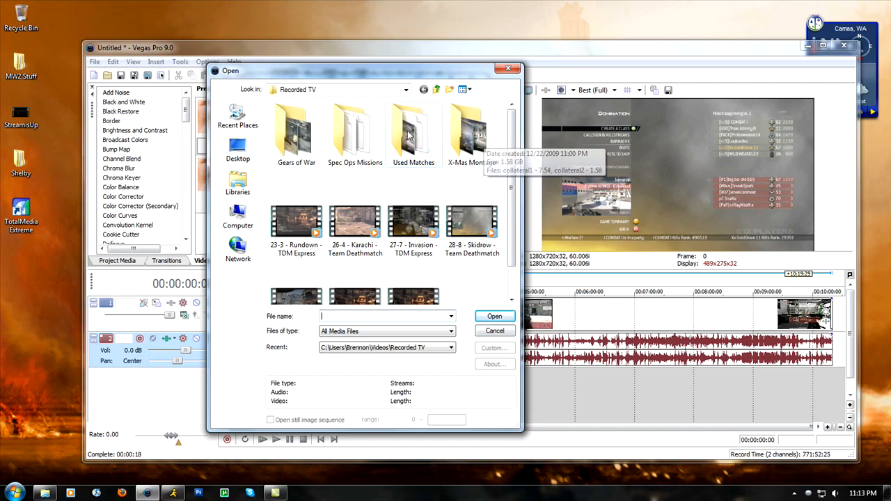
double_click(414, 132)
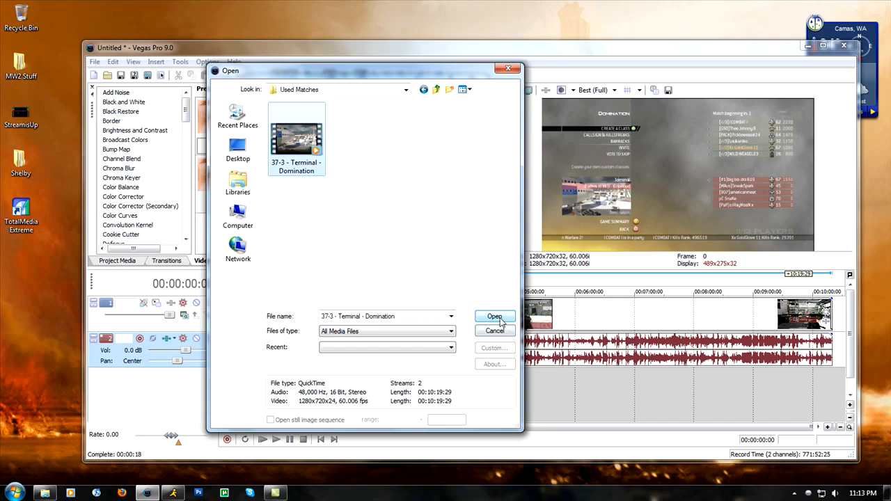
left_click(495, 316)
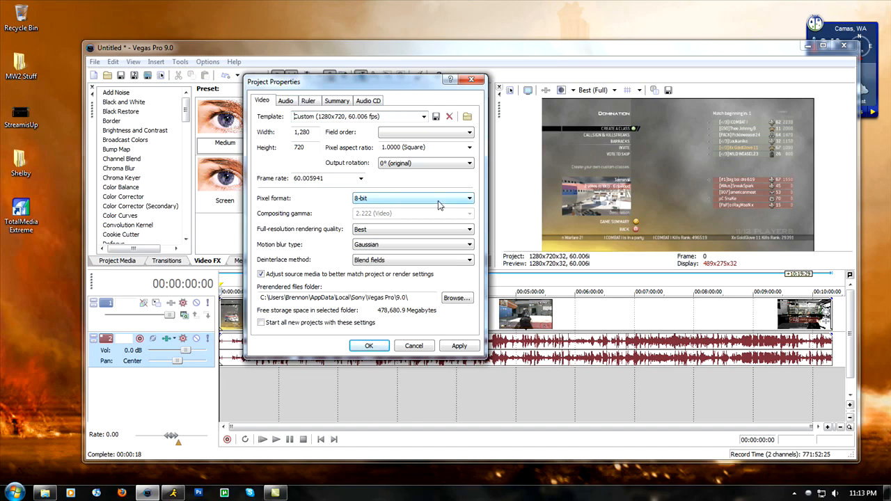
mouse_move(417, 195)
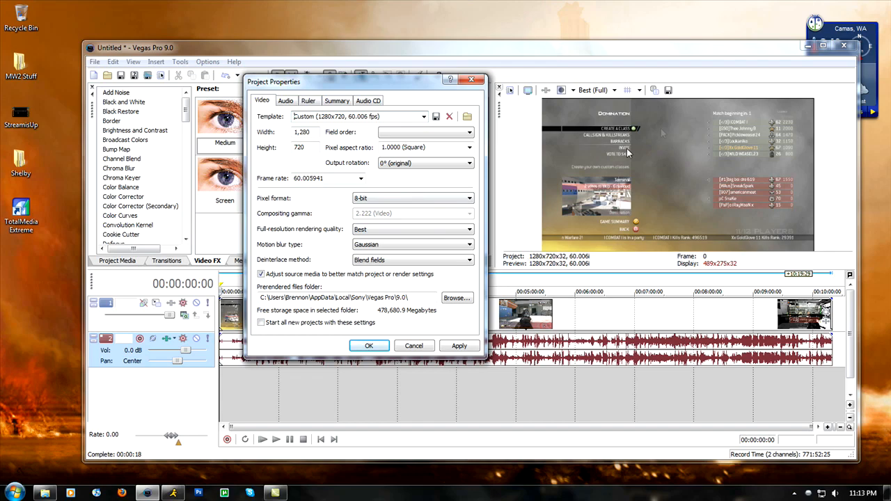
mouse_move(470, 321)
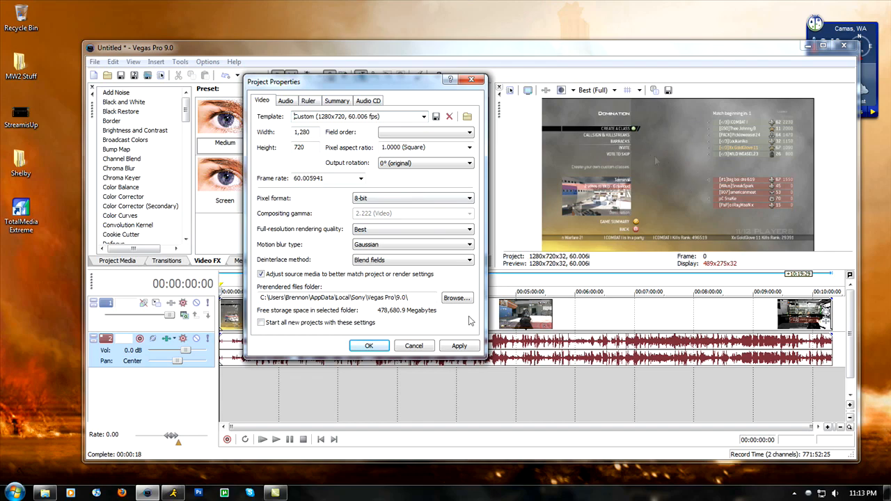
left_click(369, 346)
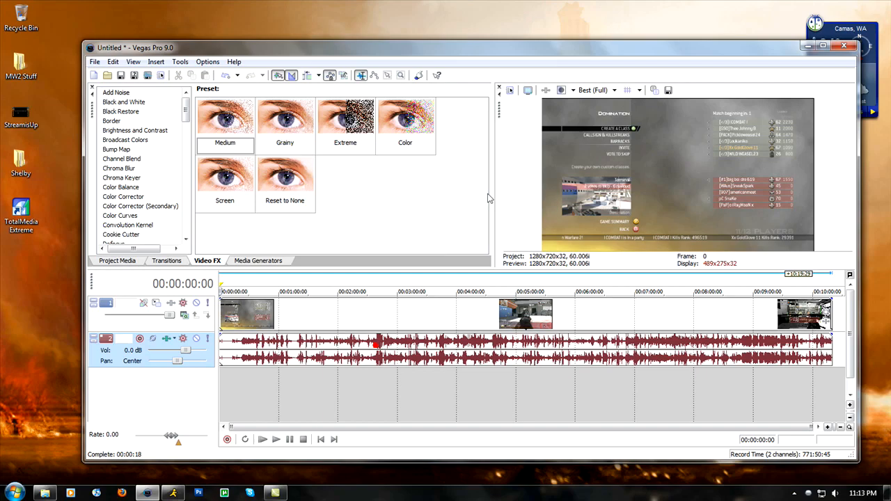
mouse_move(600, 273)
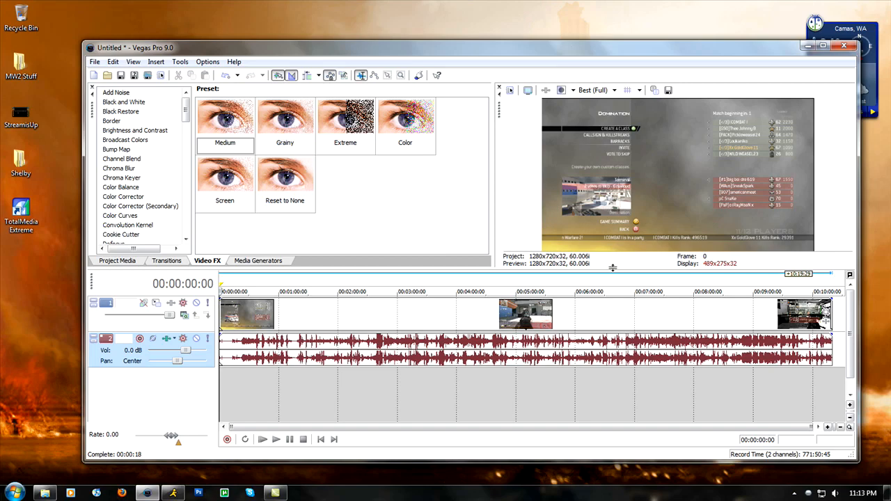
mouse_move(593, 288)
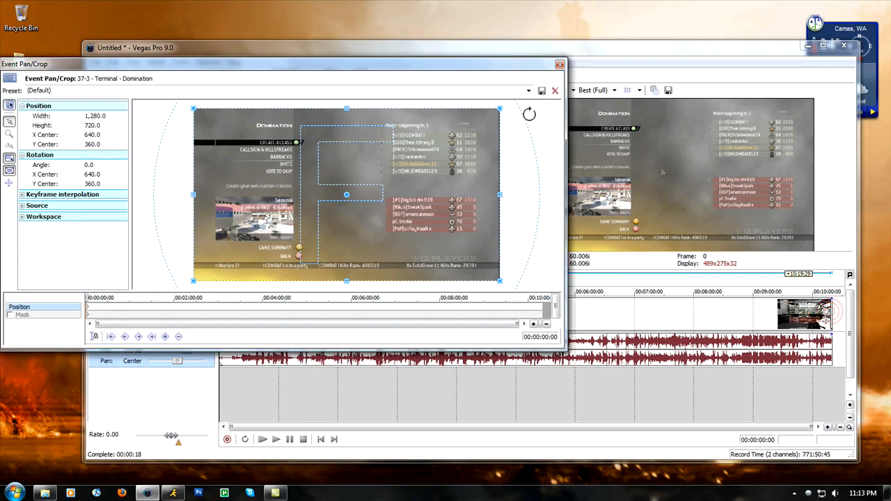
left_click(529, 91)
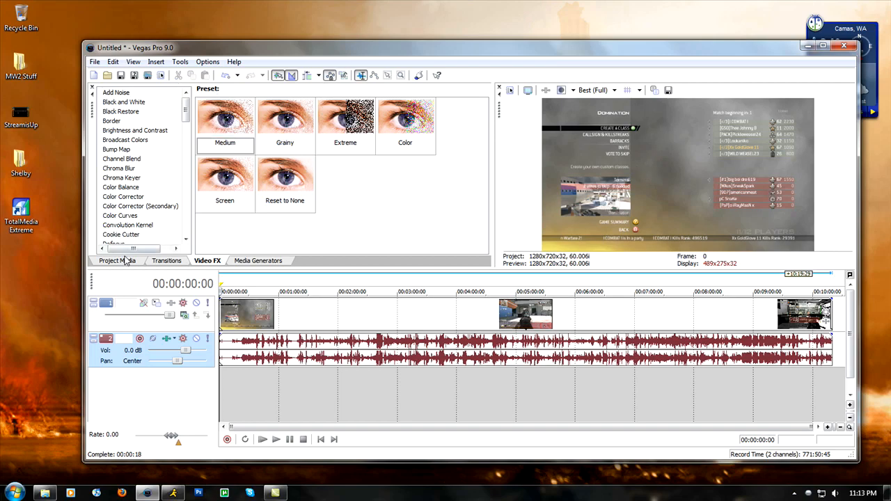
left_click(117, 260)
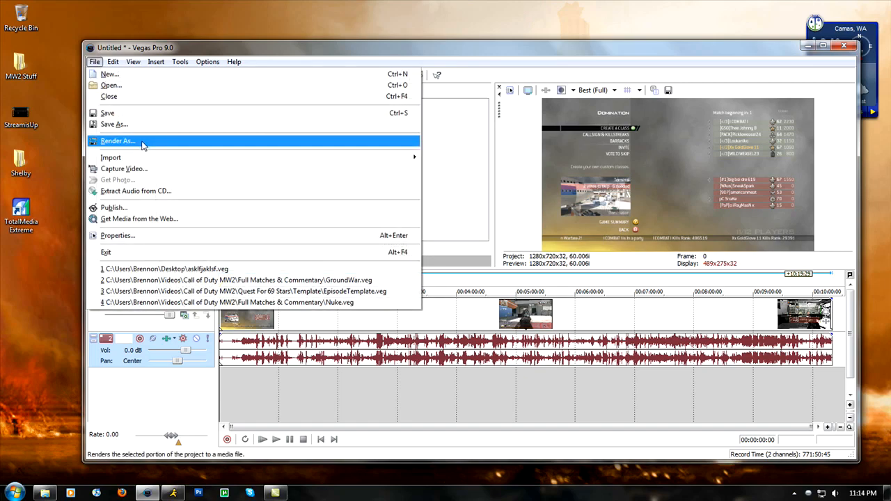
Step: Bring up the Render As dialog with the MainConcept AVC/AAC MP4 format
left_click(117, 141)
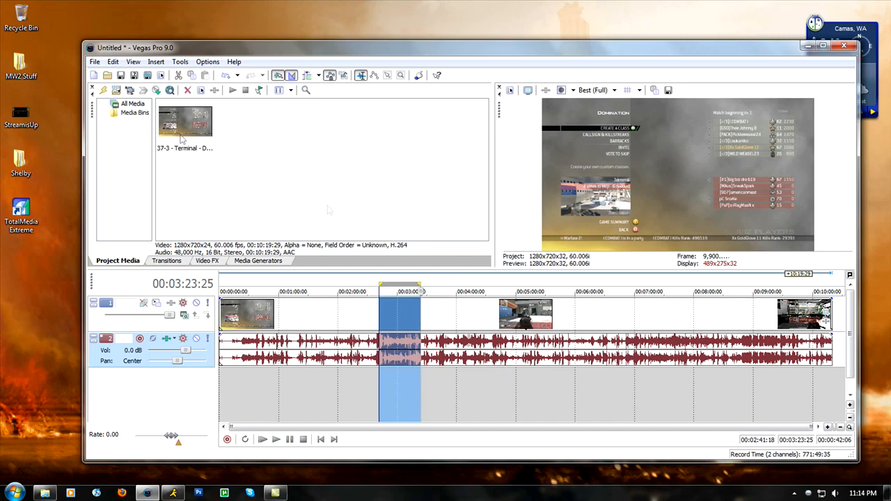
left_click(95, 61)
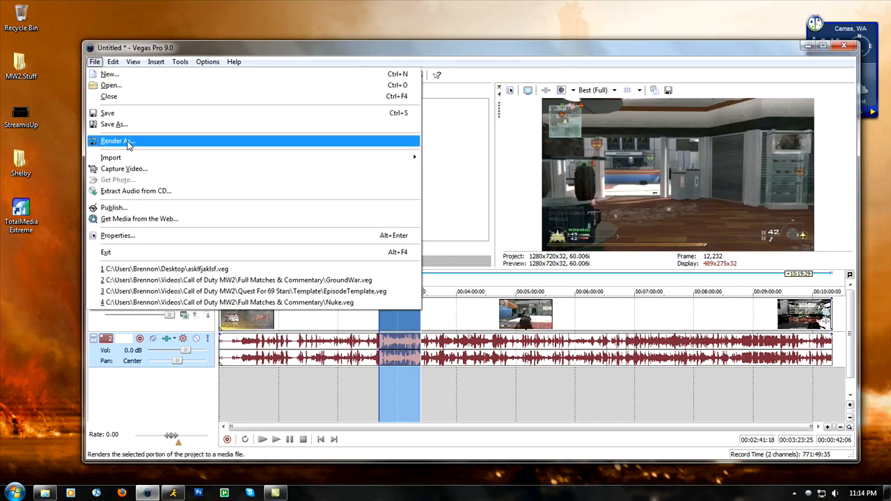
left_click(117, 140)
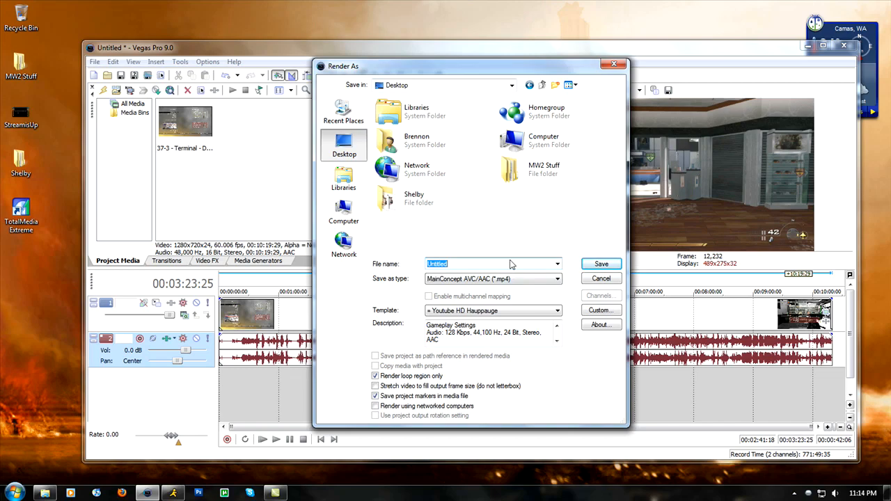
Step: Name the output Test and inspect the template's custom settings, 1280x720 at about 60 fps
type("Test")
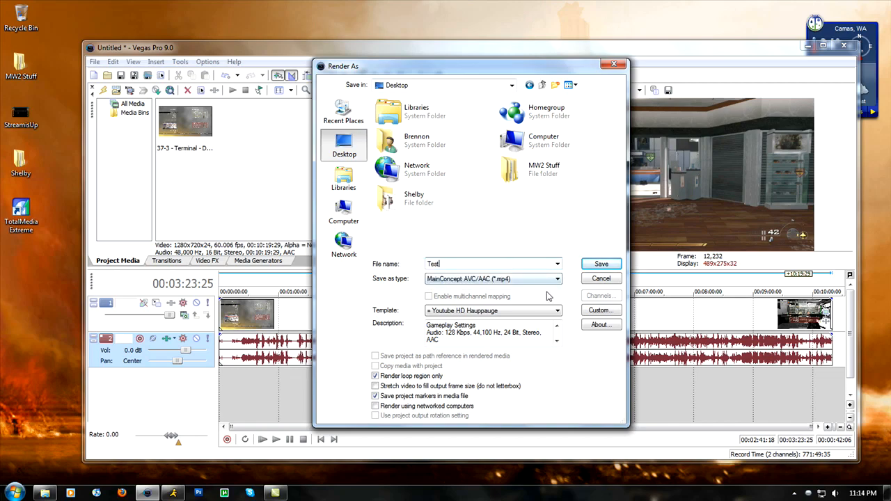
left_click(600, 309)
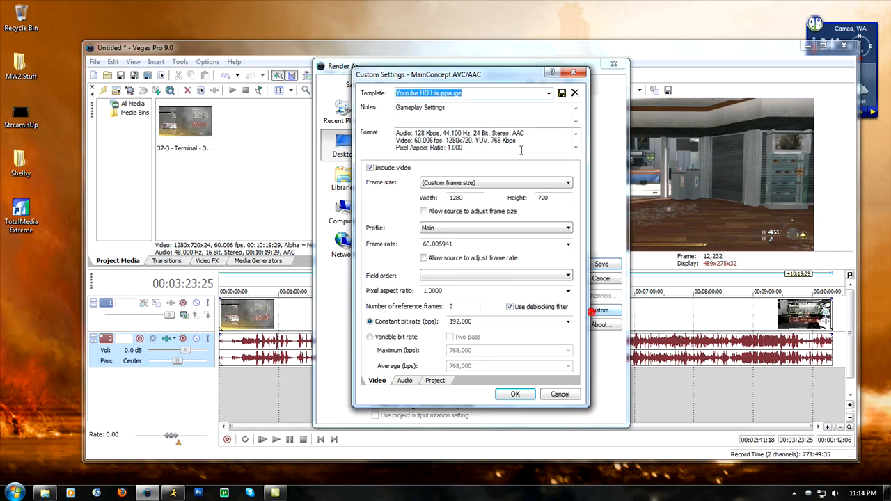
left_click(515, 394)
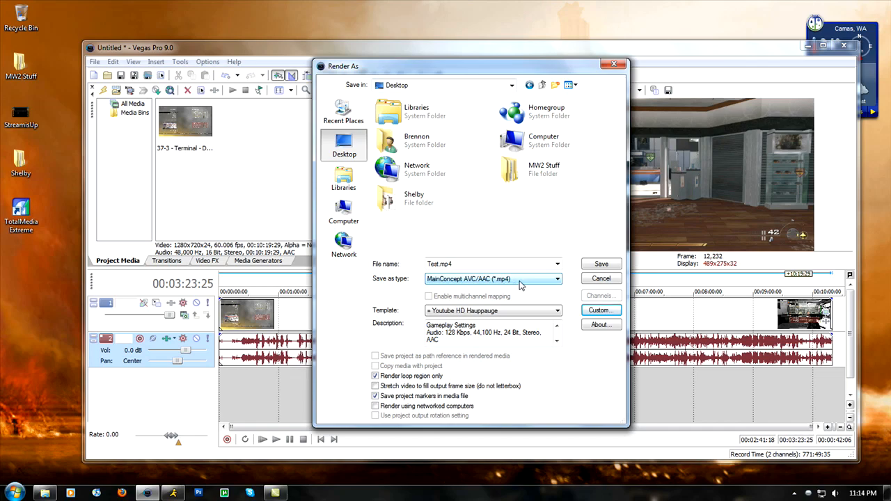
left_click(601, 309)
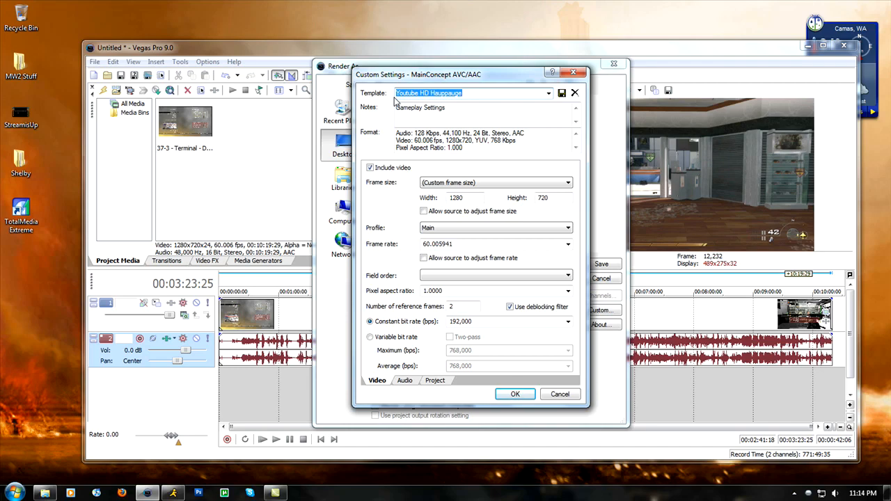
mouse_move(508, 104)
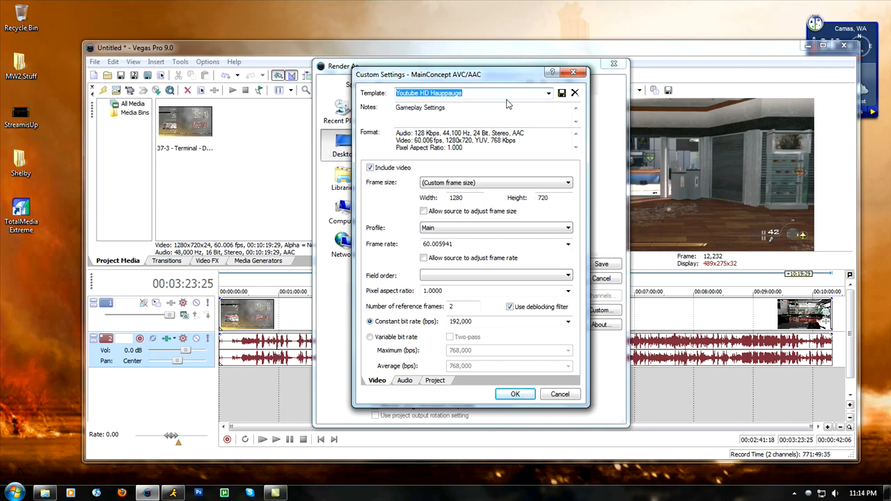
mouse_move(488, 103)
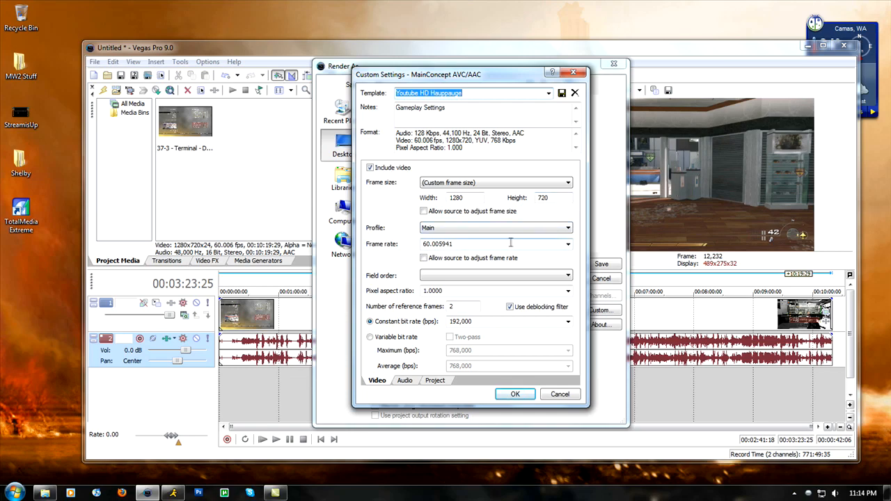
triple_click(438, 244)
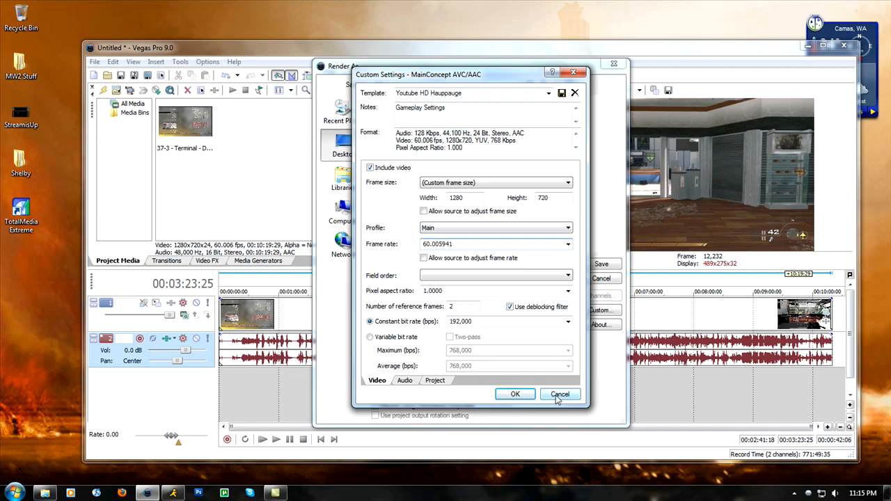
Step: Cancel out of the Custom Settings dialog without changing anything
left_click(559, 394)
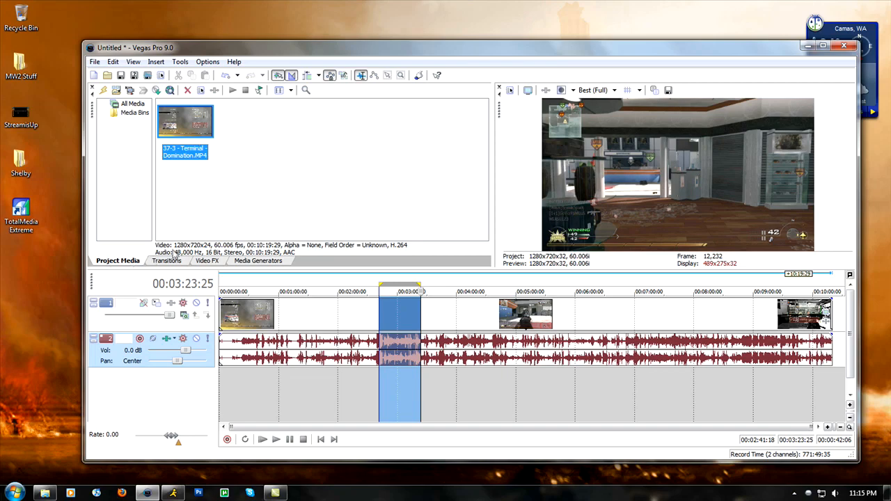
mouse_move(345, 250)
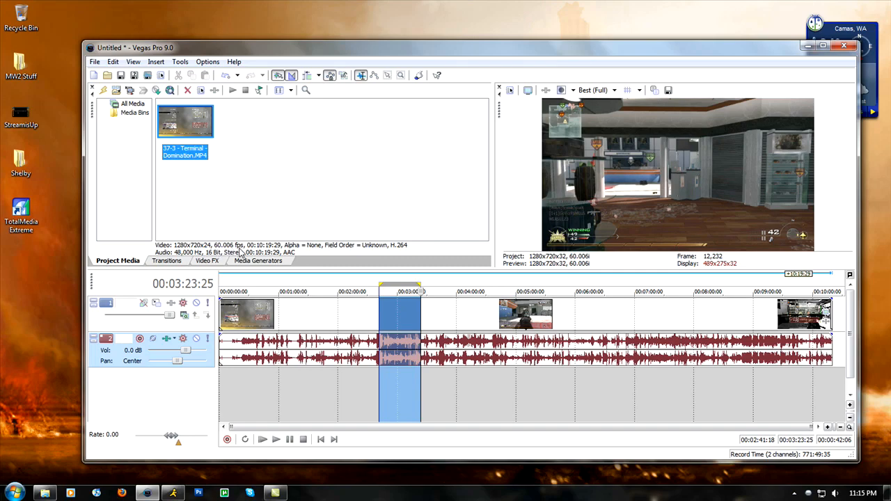
mouse_move(284, 181)
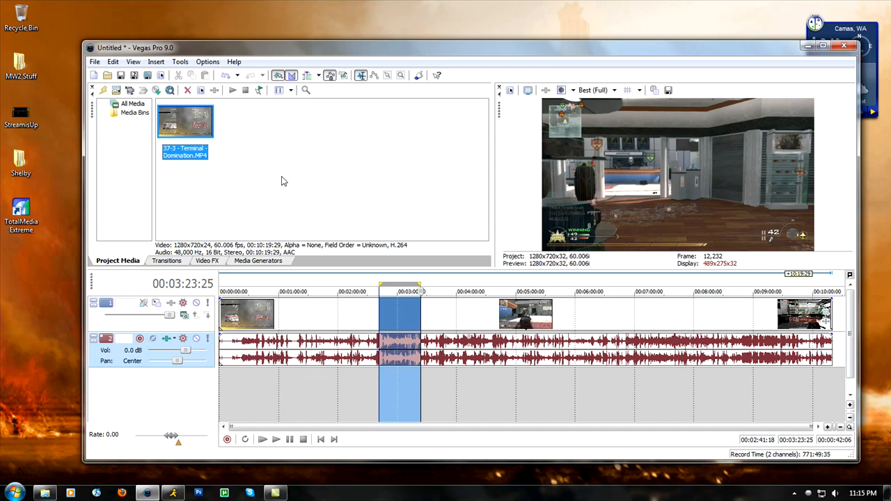
mouse_move(192, 252)
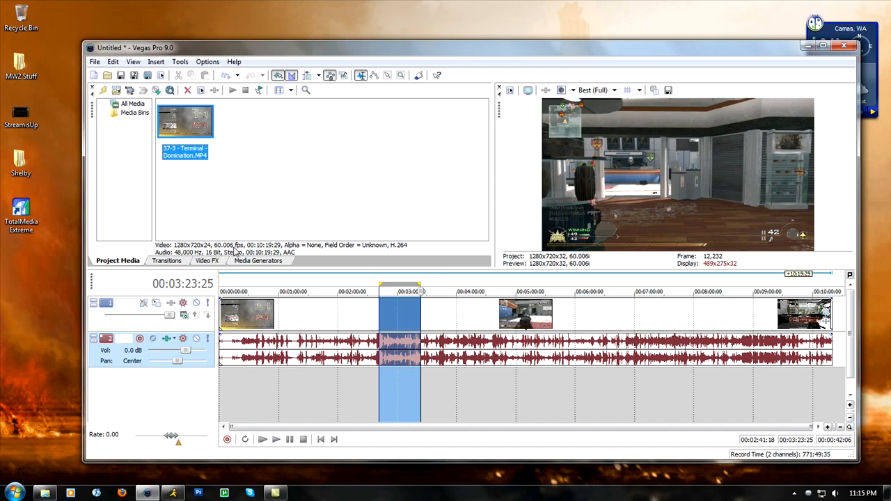
mouse_move(295, 178)
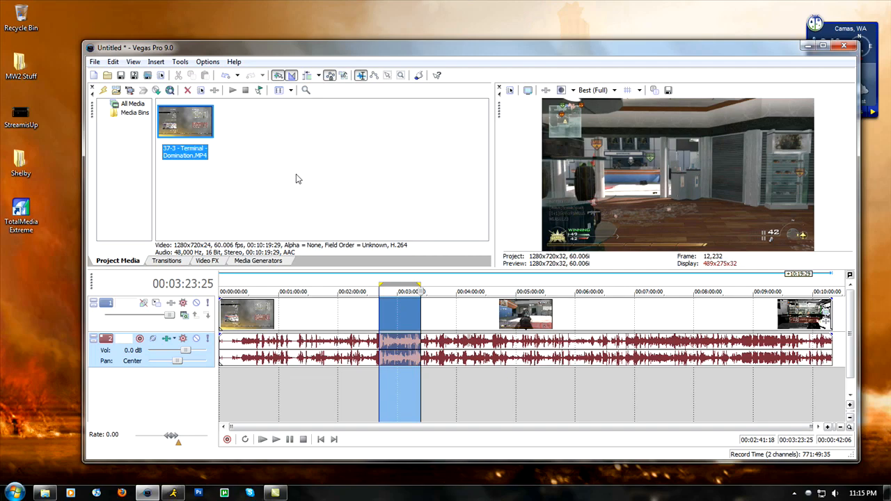
mouse_move(242, 202)
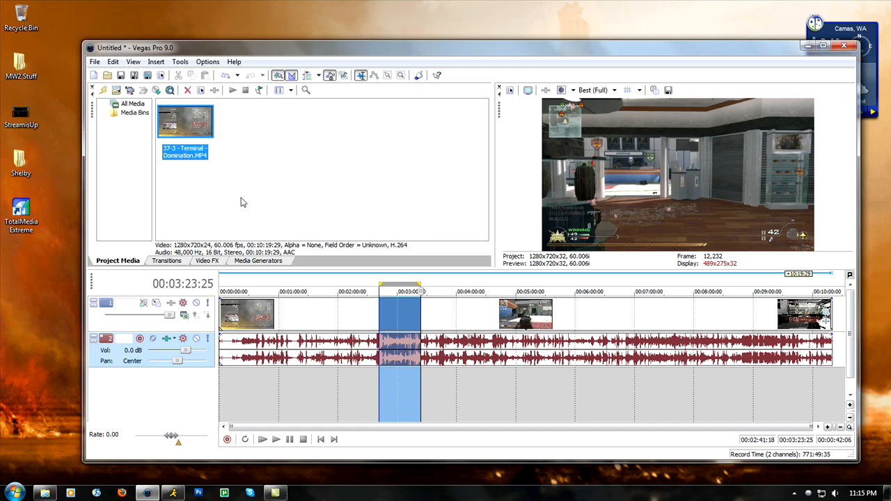
mouse_move(264, 174)
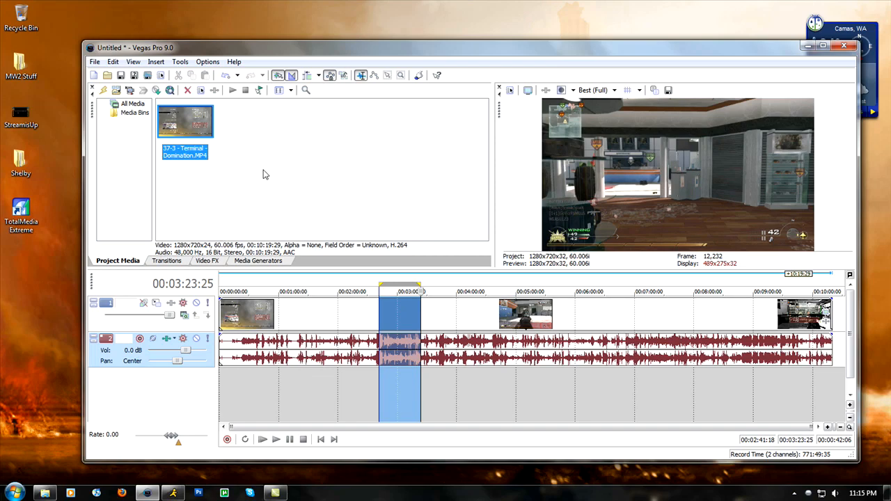
Step: Reopen Render As for Test.mp4 with the MainConcept AVC/AAC type and its Custom settings
left_click(95, 62)
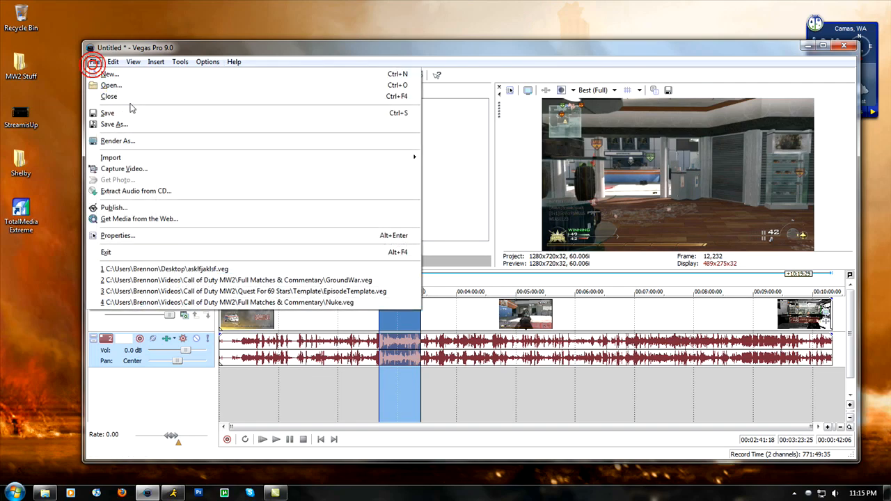
left_click(117, 140)
type("Test")
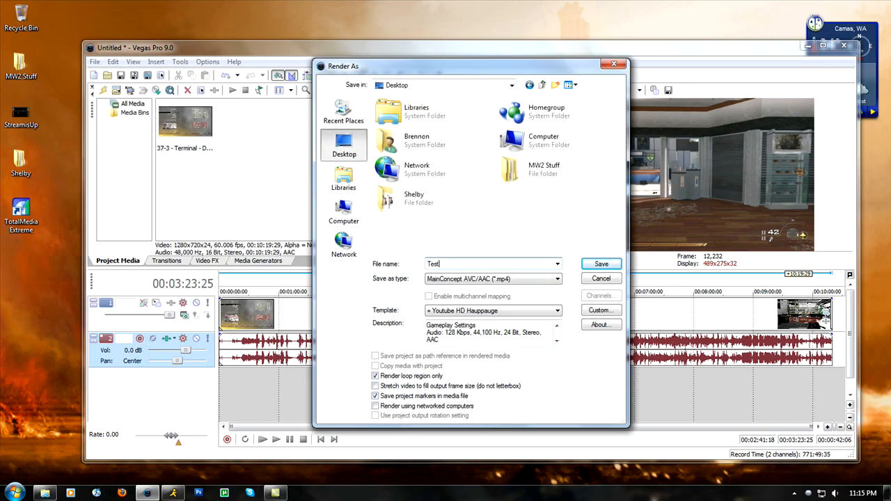
left_click(554, 278)
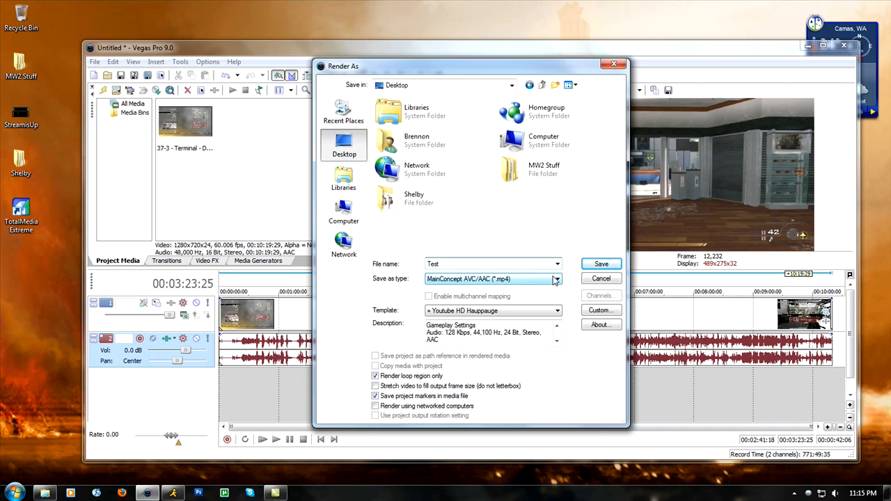
left_click(599, 309)
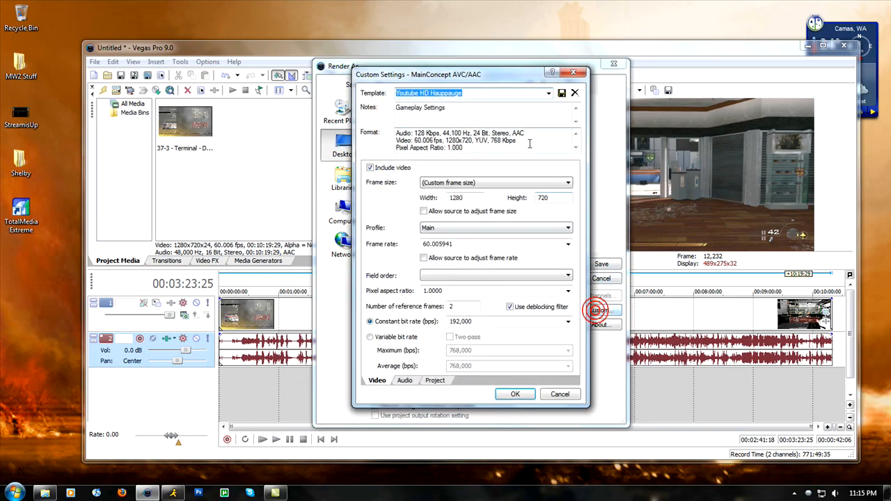
mouse_move(472, 217)
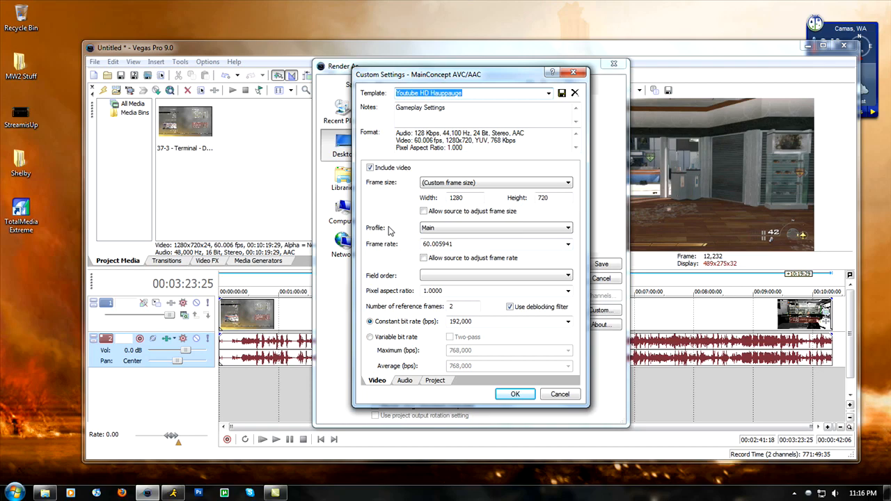
left_click(568, 276)
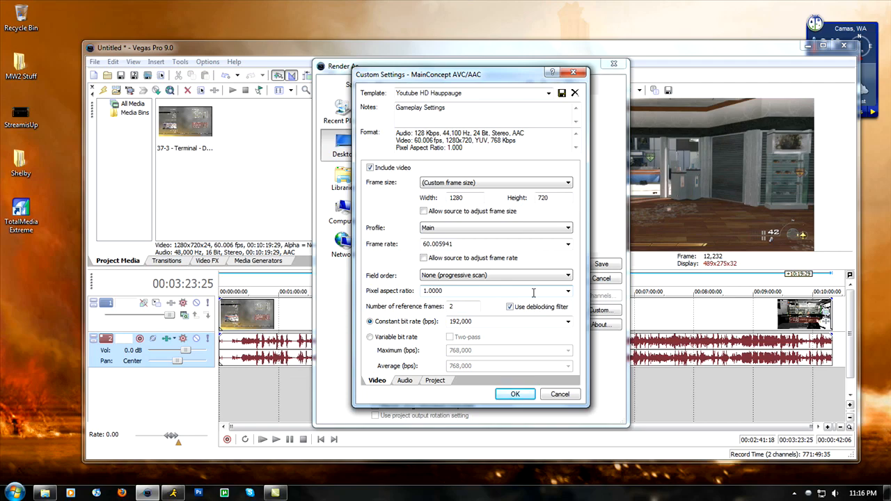
mouse_move(490, 309)
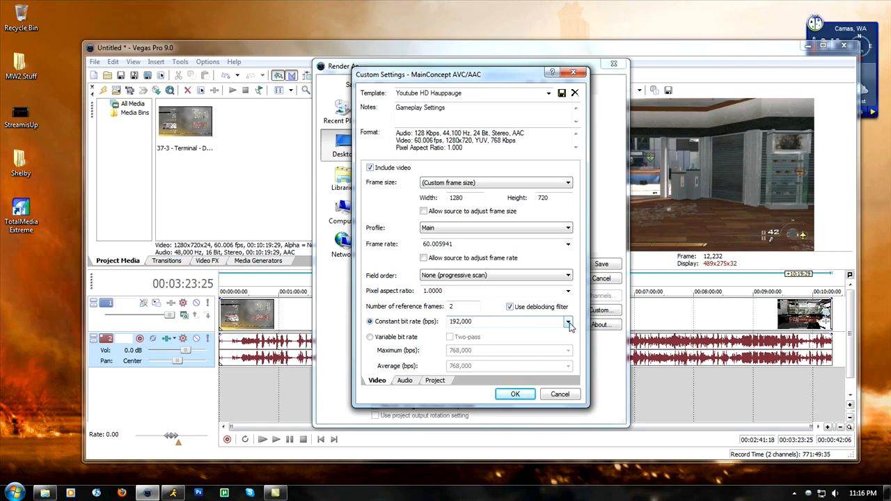
left_click(568, 321)
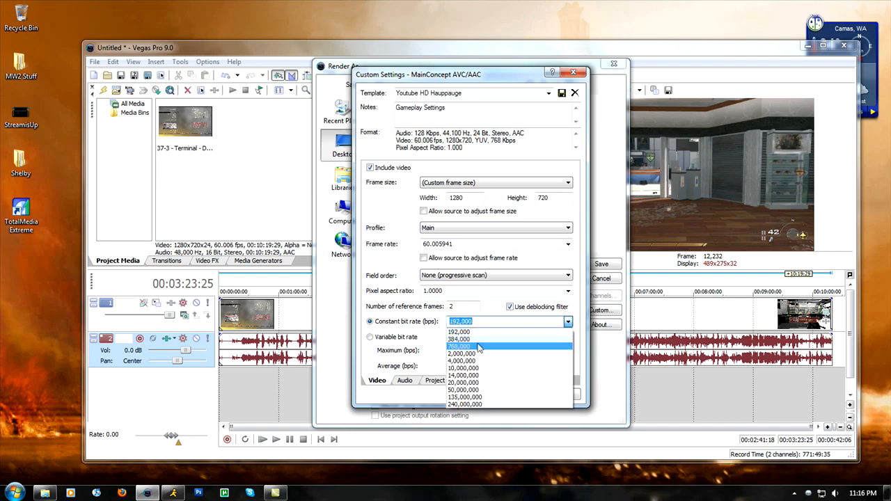
left_click(464, 376)
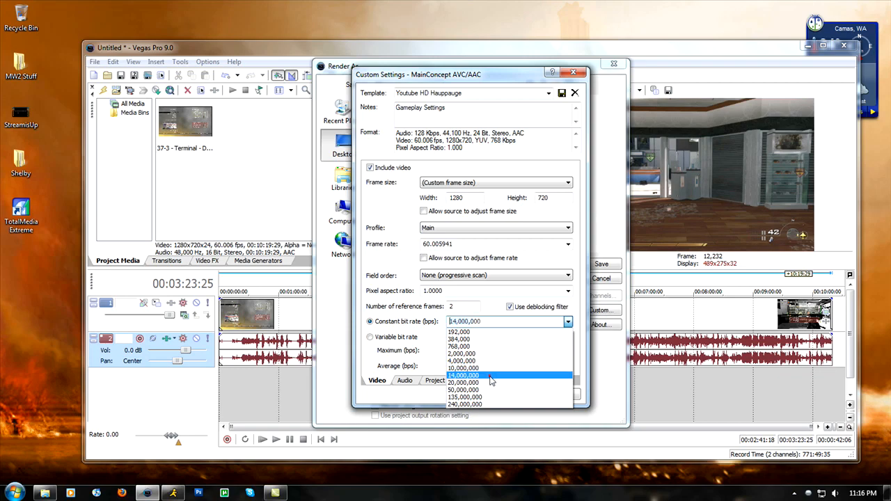
left_click(463, 376)
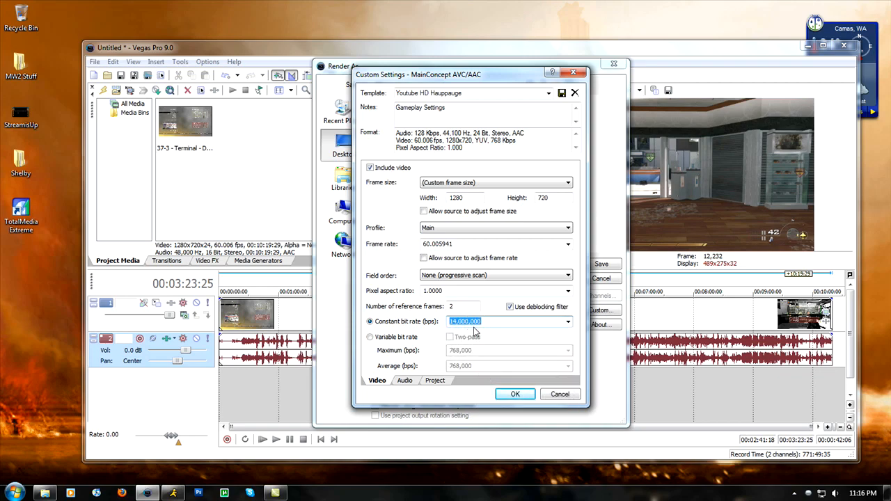
mouse_move(488, 346)
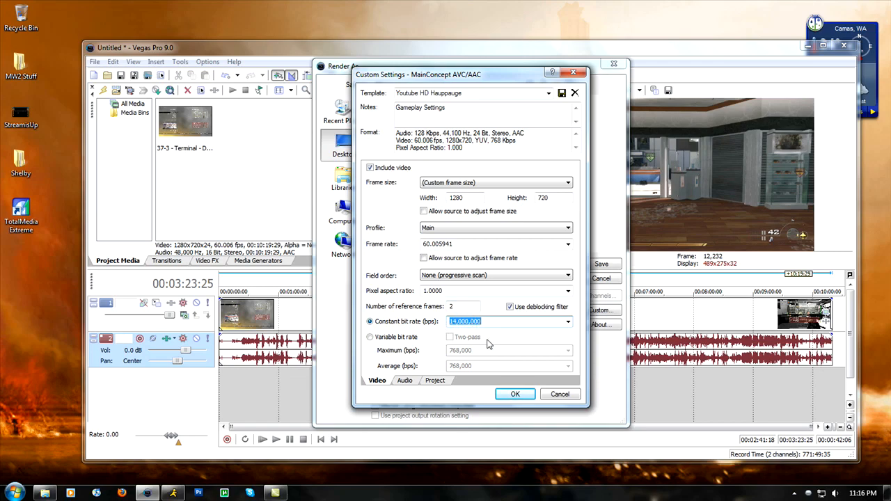
mouse_move(551, 320)
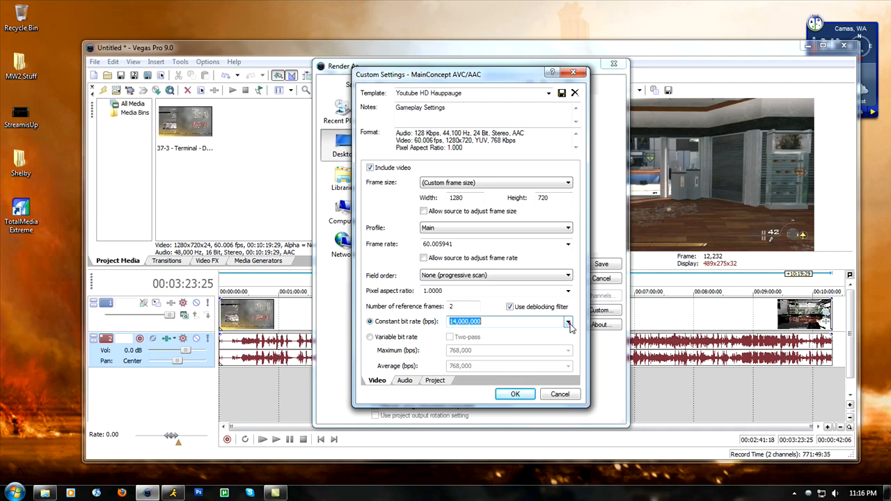
mouse_move(536, 313)
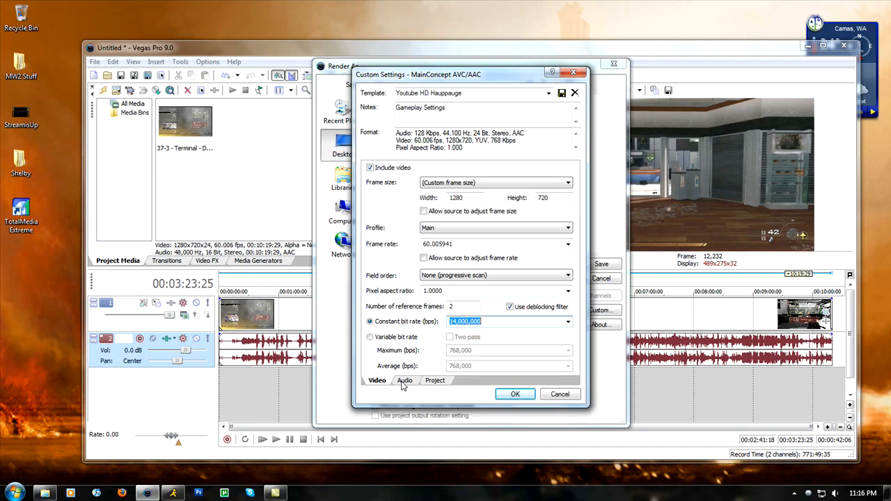
type("192,000")
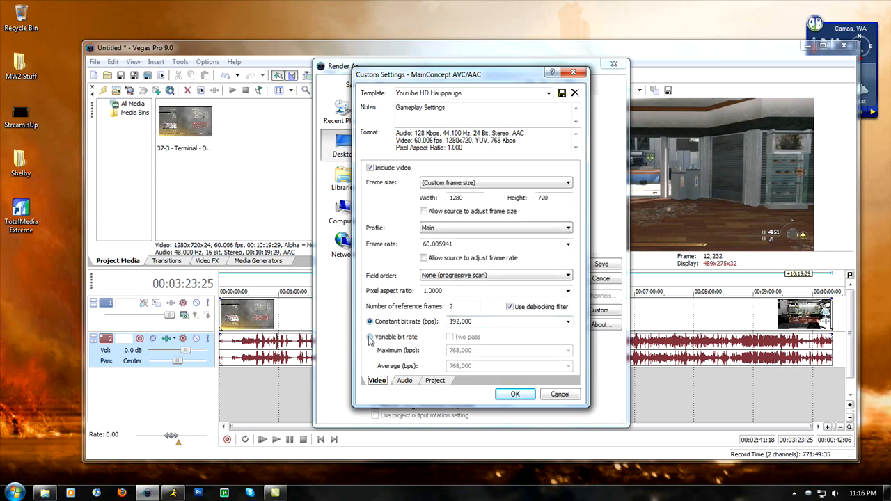
Step: Switch video to variable bit rate with maximum and average both 13,500,000 bps
left_click(370, 336)
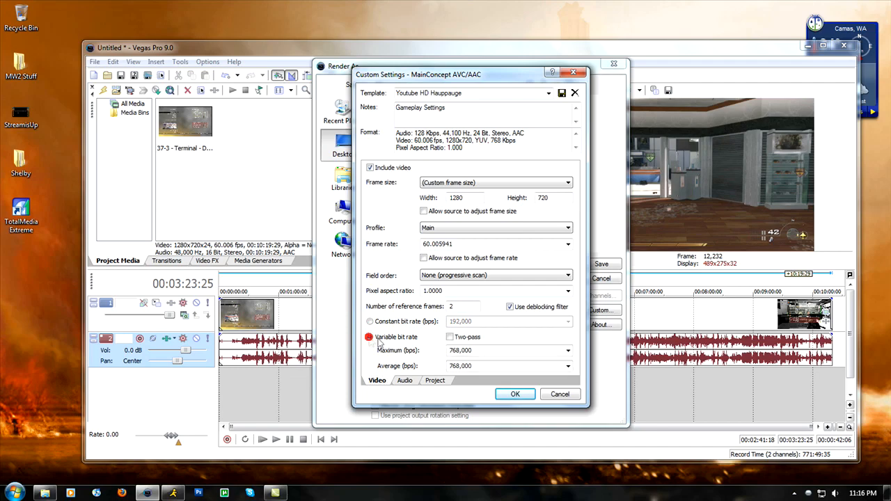
left_click(568, 351)
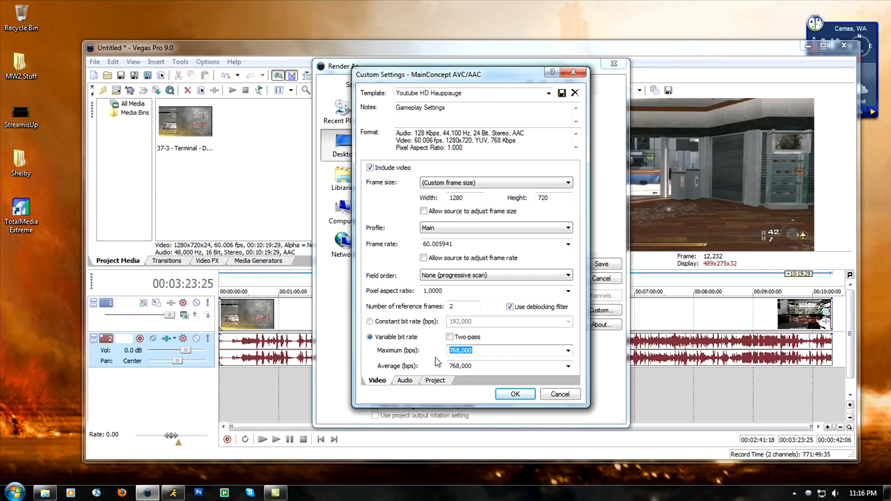
type("13,500")
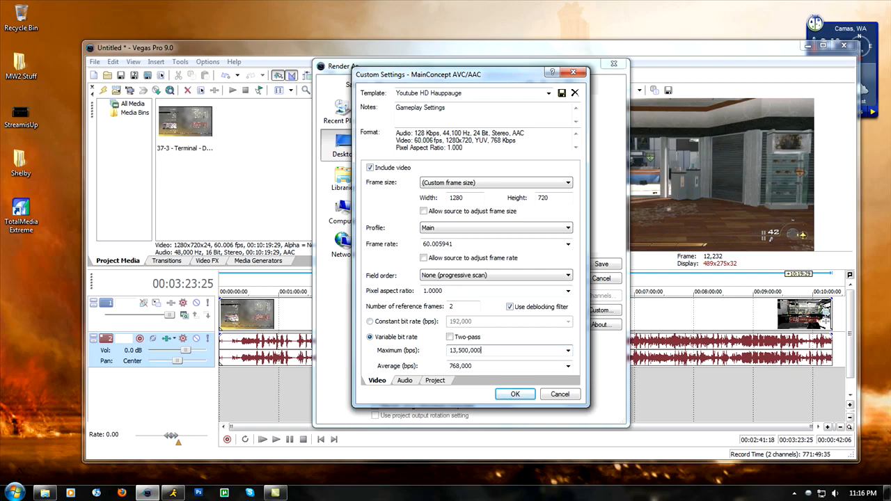
triple_click(508, 365)
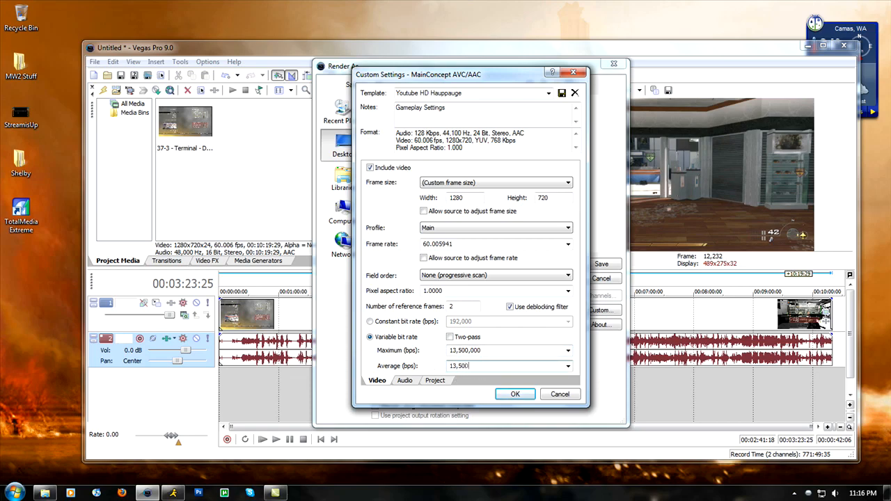
type(",000")
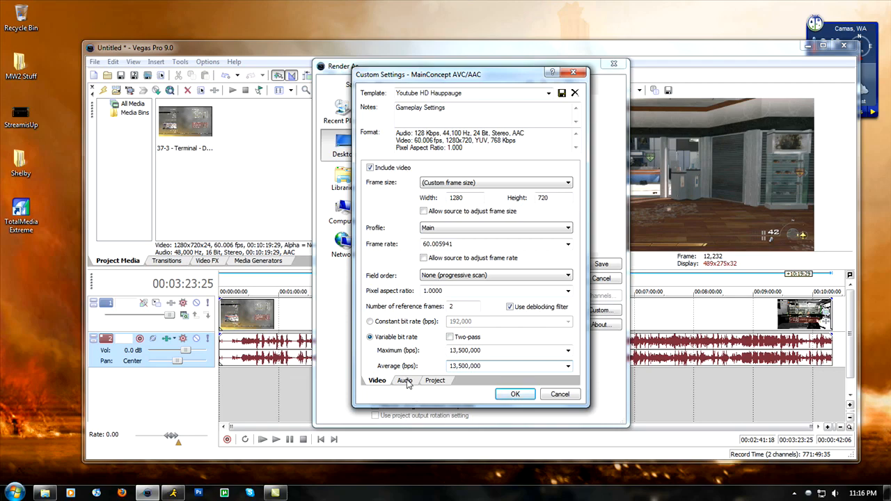
Step: Review the Audio settings and keep Video rendering quality at Best on the Project tab
left_click(405, 380)
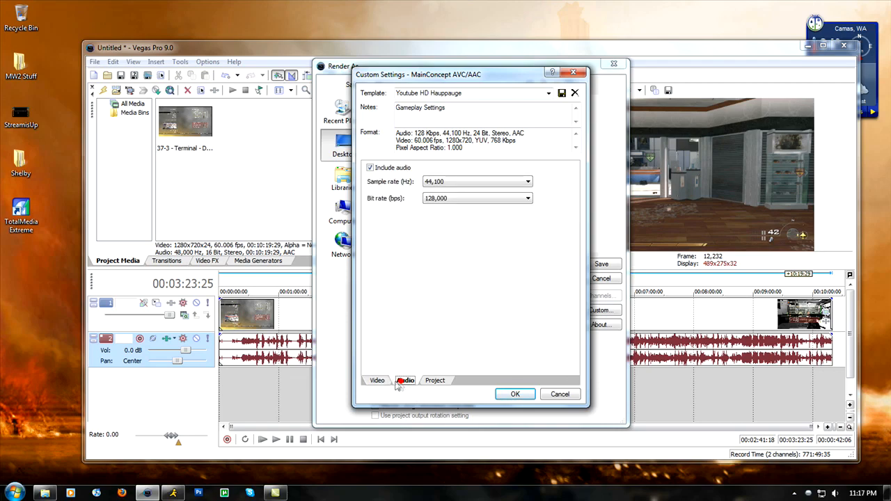
left_click(376, 380)
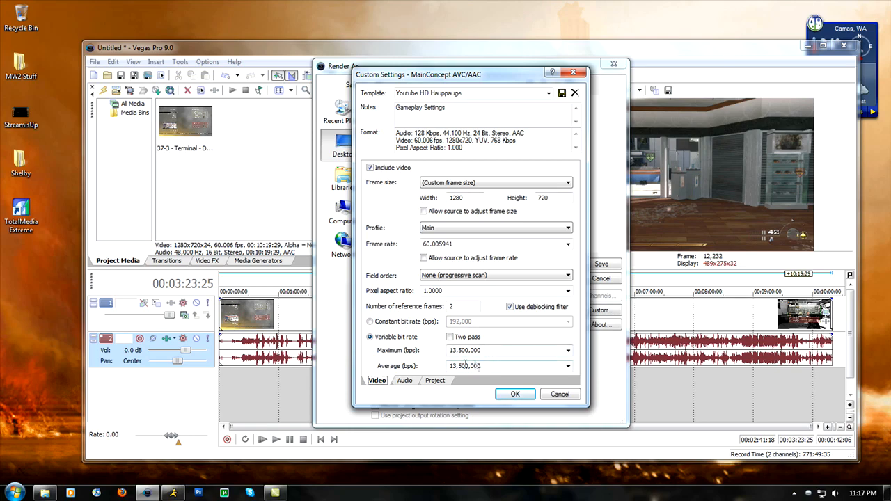
left_click(403, 380)
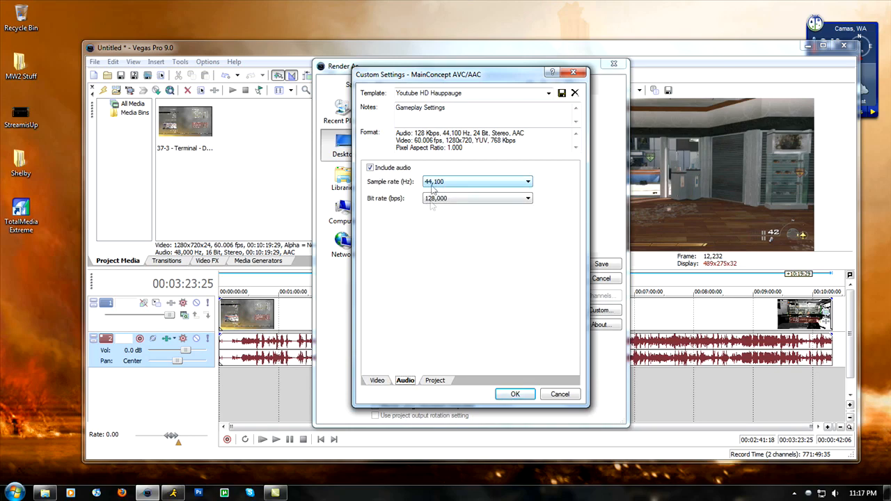
left_click(434, 380)
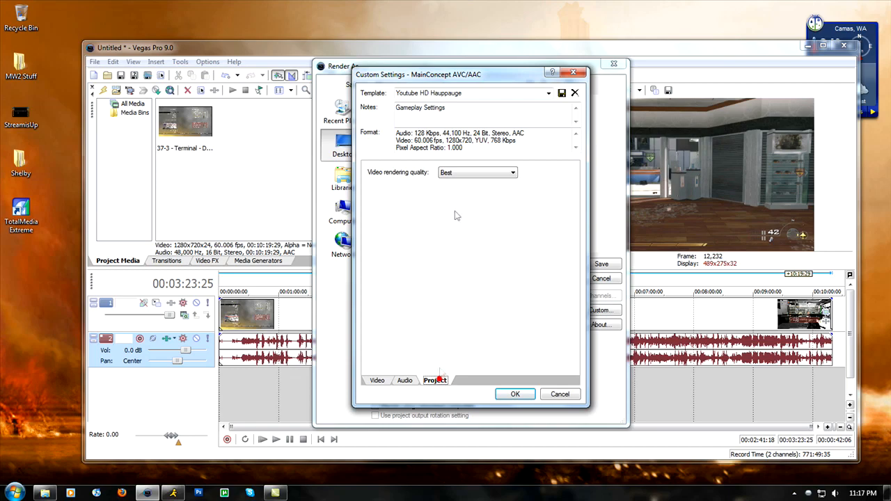
left_click(512, 173)
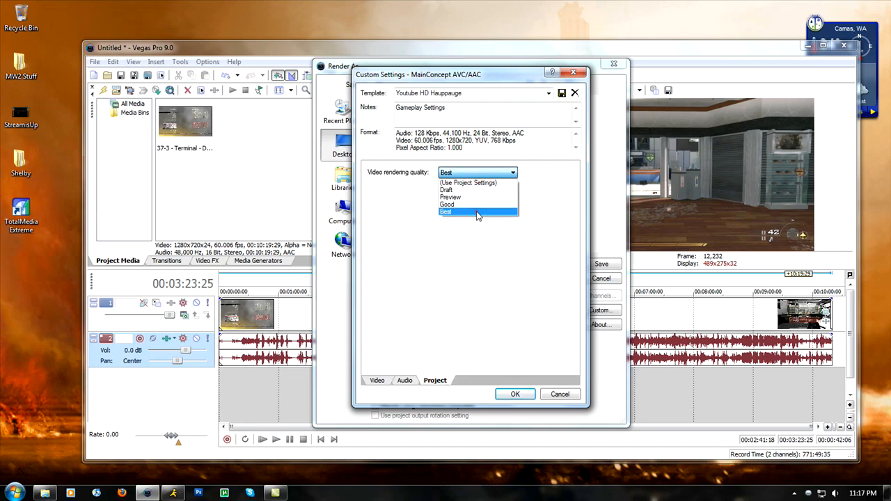
left_click(446, 212)
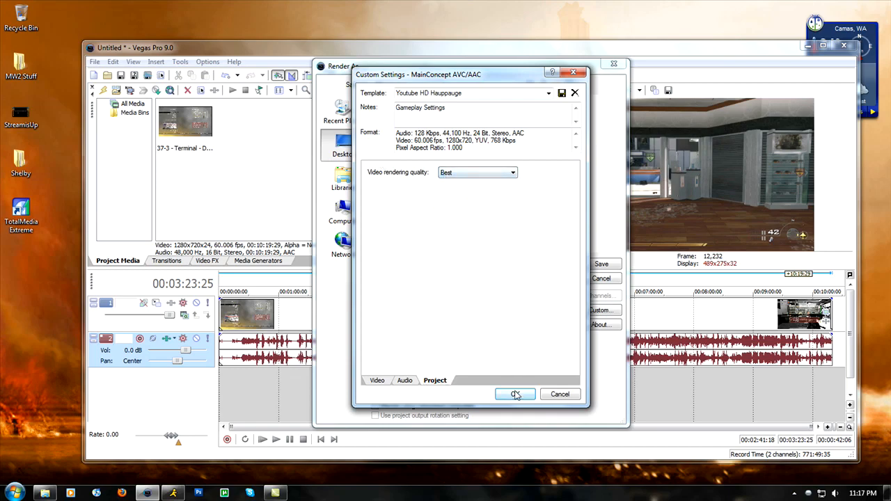
Step: Accept the custom encoding settings and start rendering Test.mp4
left_click(515, 394)
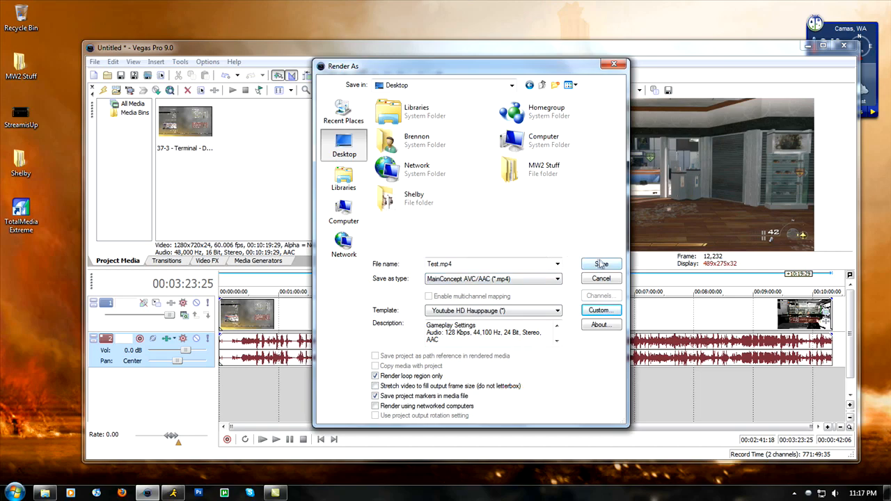
left_click(602, 265)
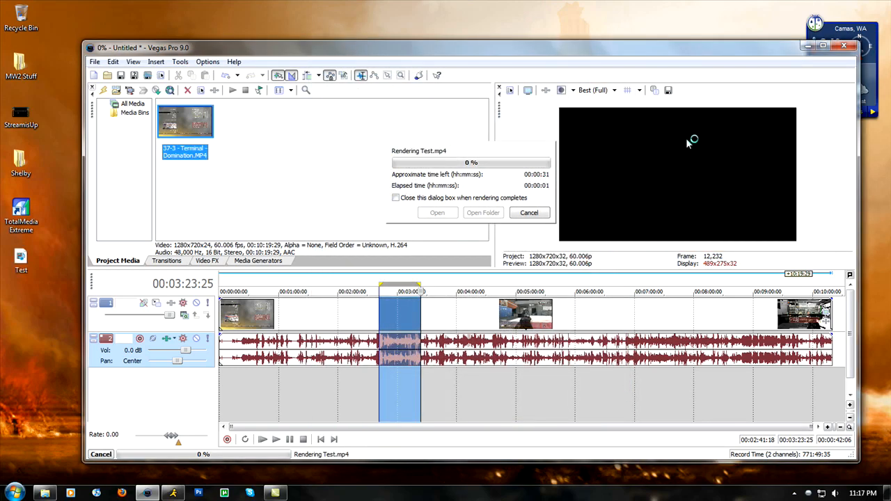